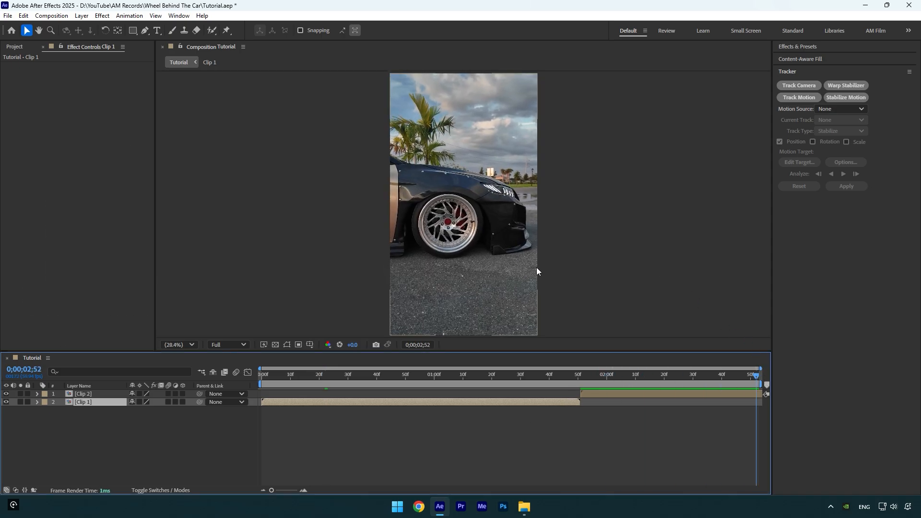
- Duplicate Clip 2 and turn the top copy into a freeze frame with Time Remap
key(ctrl+d)
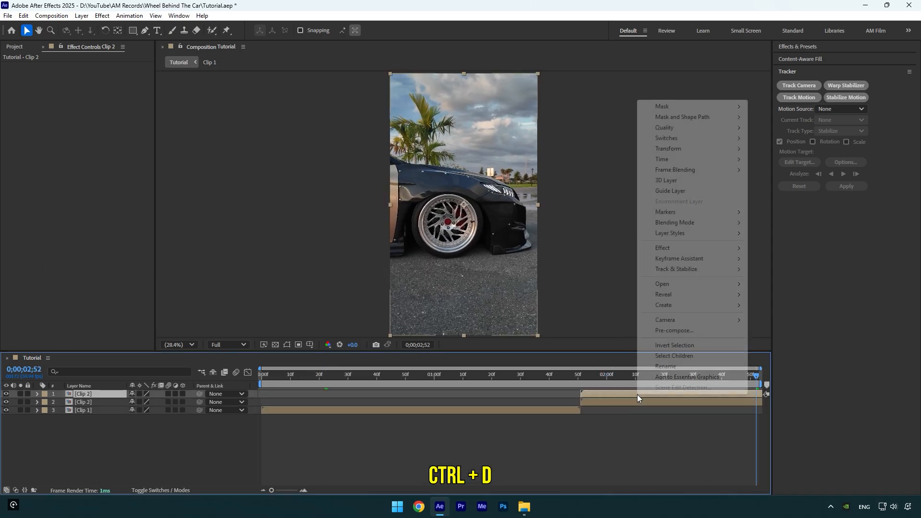
mouse_move(662, 160)
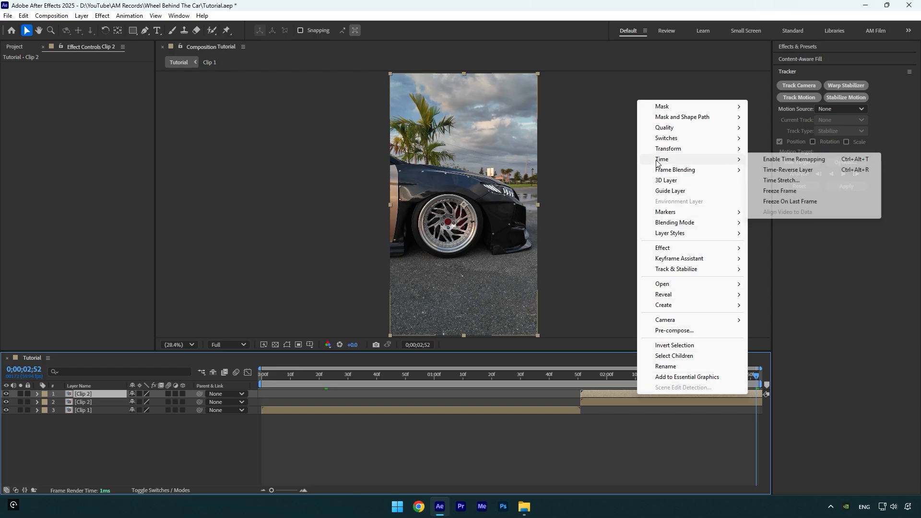
click(794, 159)
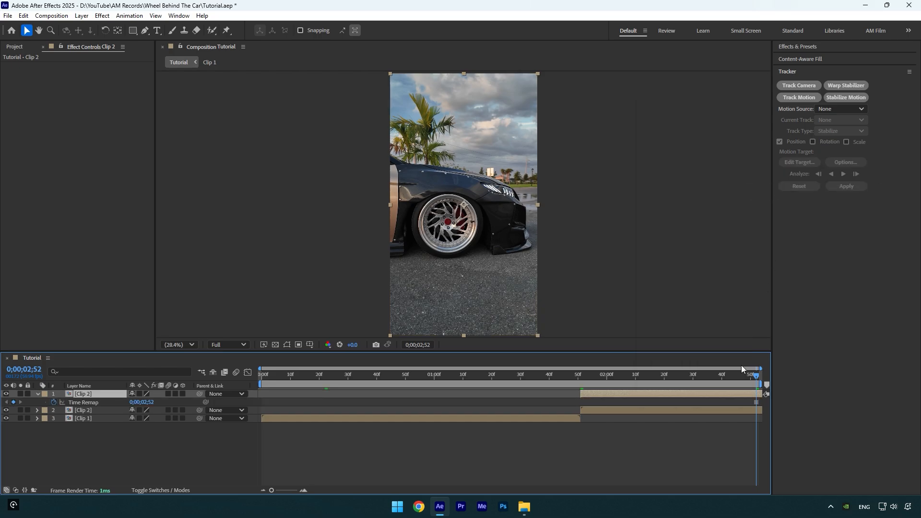
click(417, 393)
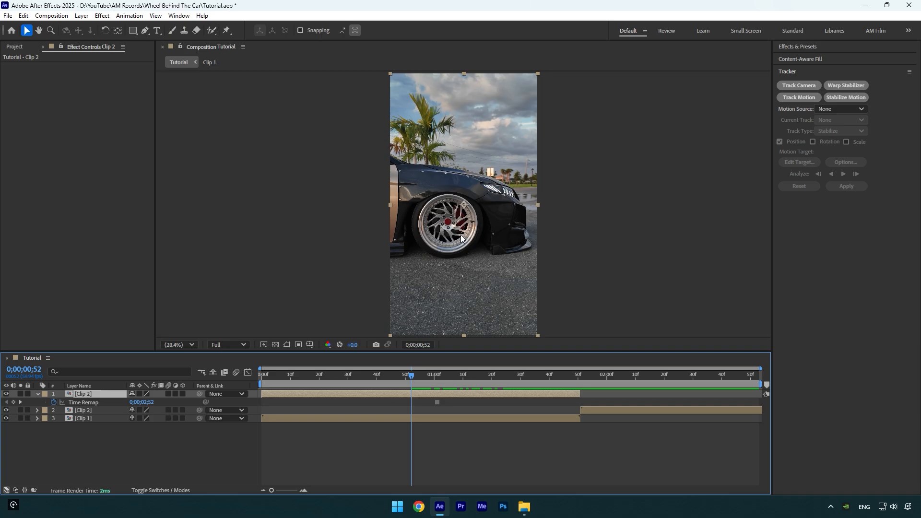
- Apply Mocha AE to the frozen copy, add its mask, and precompose it as 'Wheel'
text(moch)
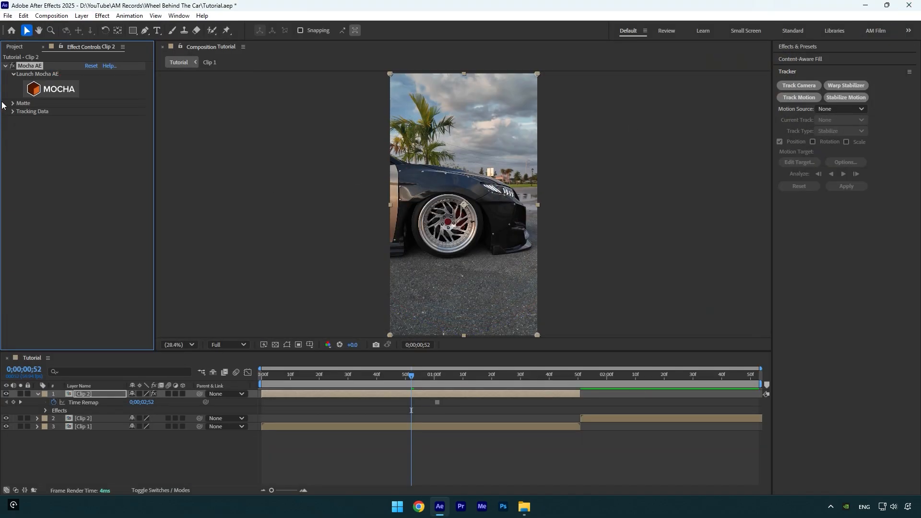
click(13, 102)
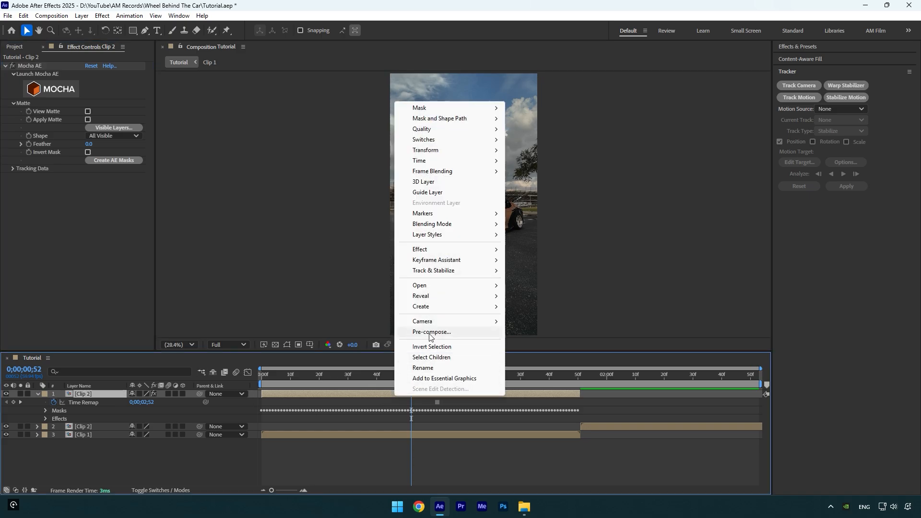
click(431, 332)
text(Wheel)
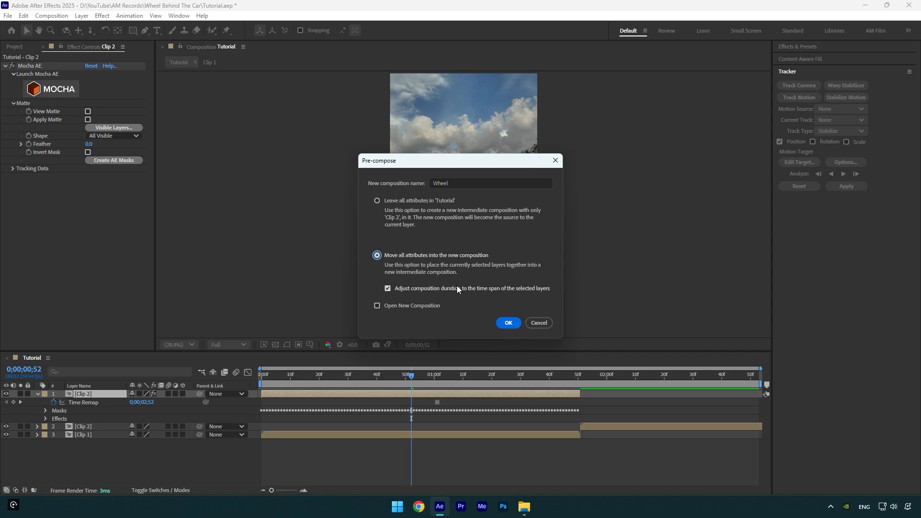
click(508, 323)
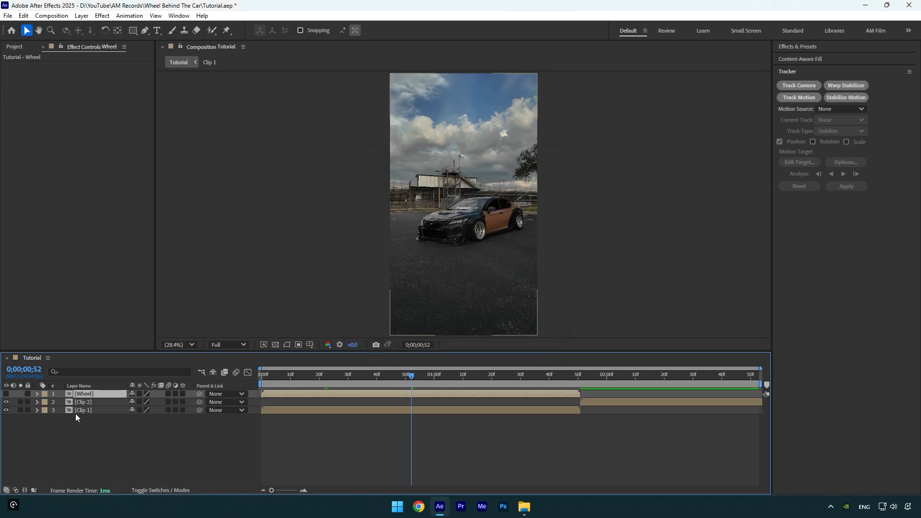
- Run the 3D Camera Tracker on Clip 1 and open the options for the selected track points
click(83, 409)
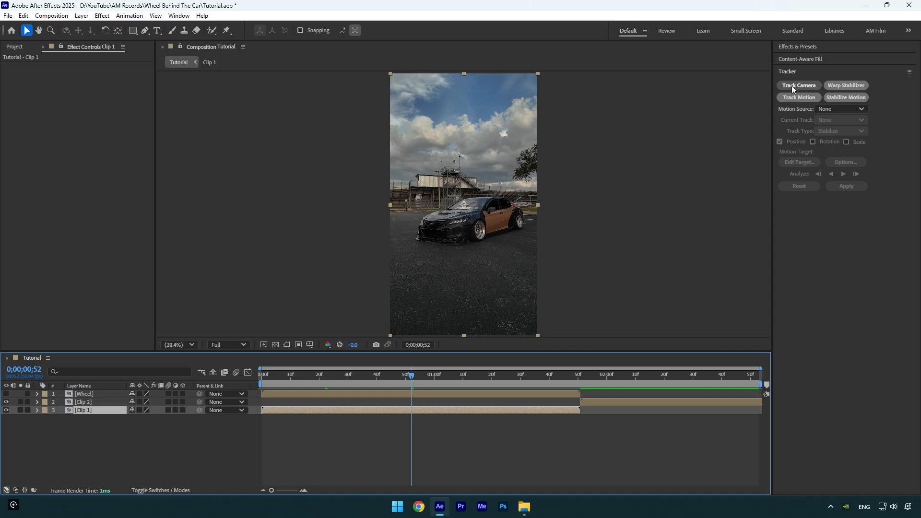
click(798, 85)
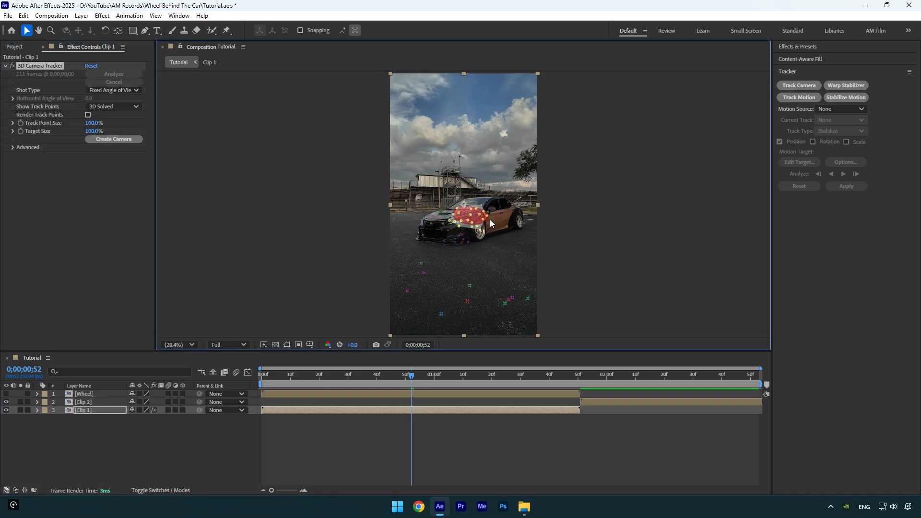
right_click(490, 223)
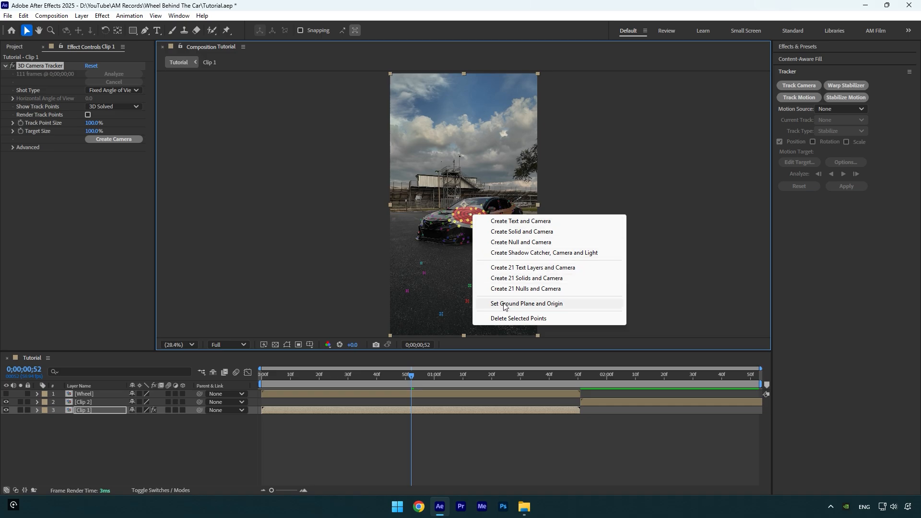
mouse_move(521, 230)
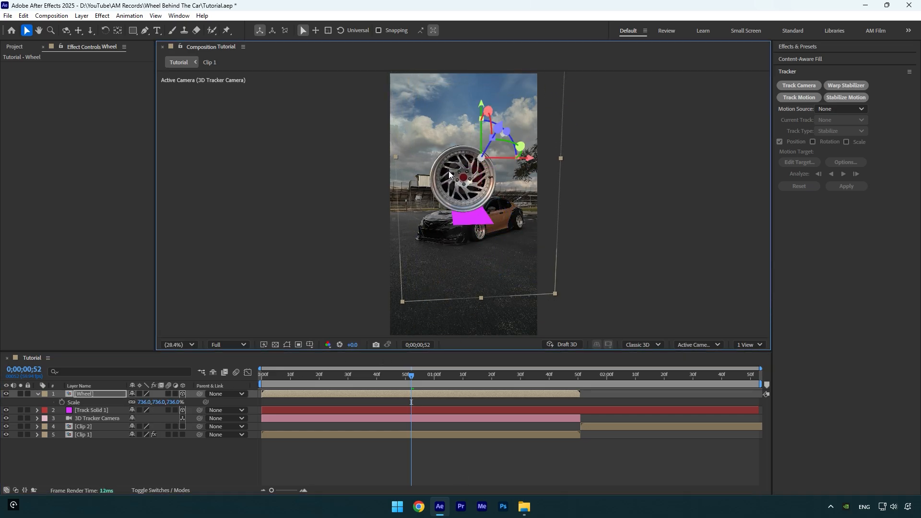
- Hide the Track Solid and give Wheel a Simple Choker with Choke Matte 5.60
click(537, 375)
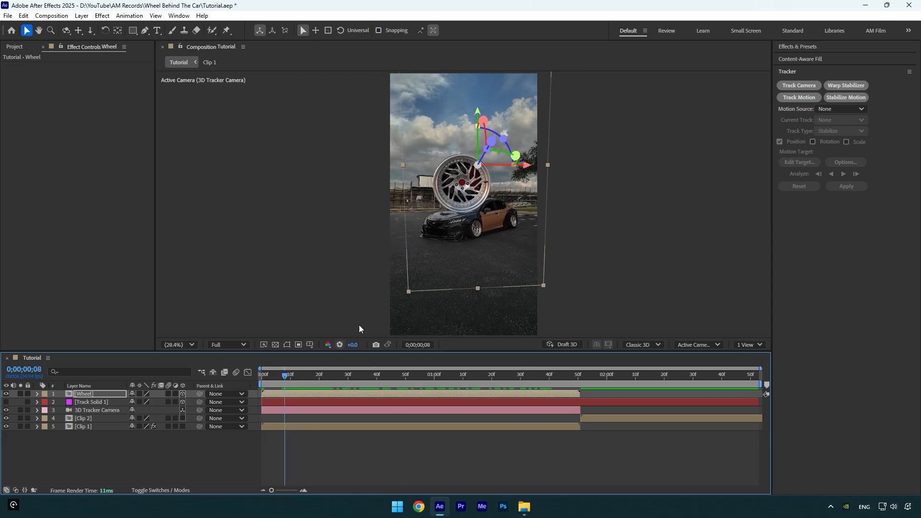
click(176, 344)
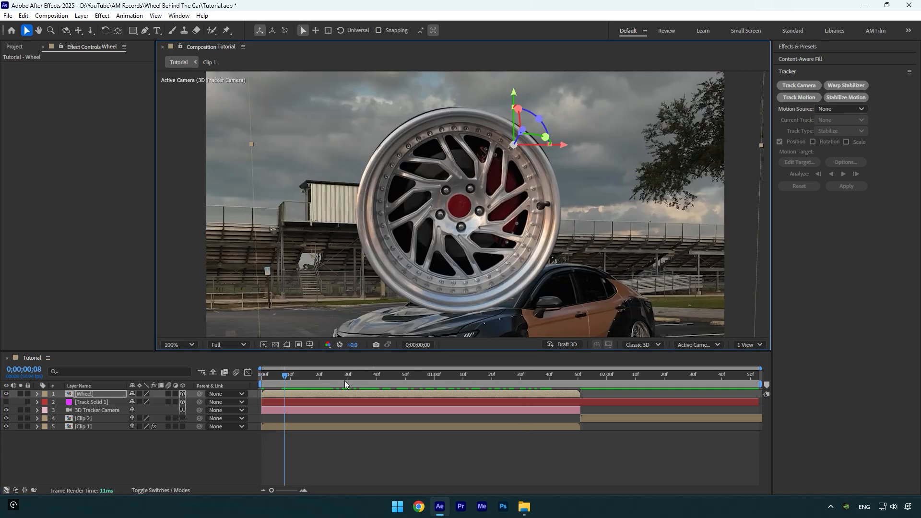
text(si)
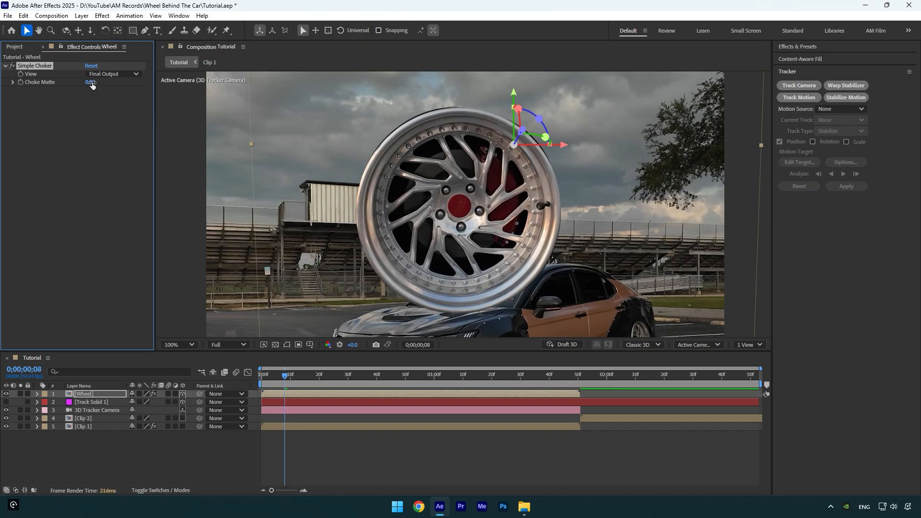
drag(91, 82, 90, 81)
text(5.6)
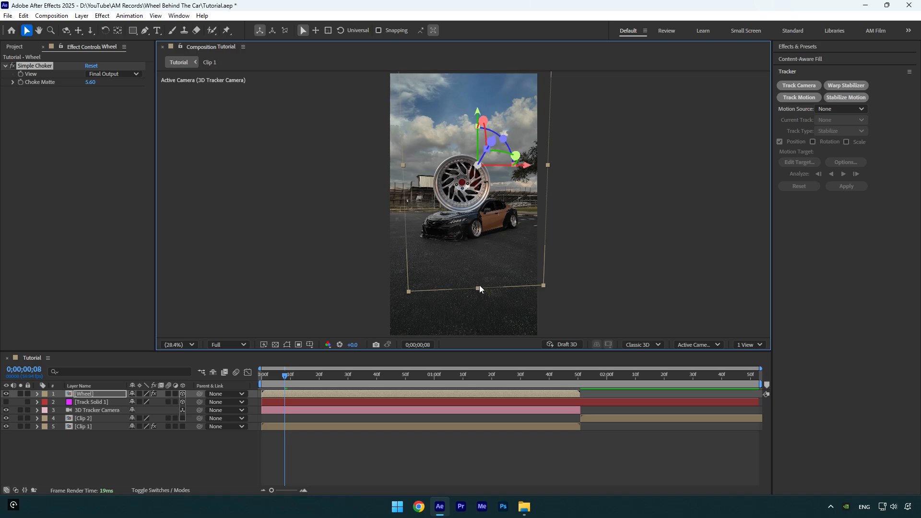
- Duplicate Clip 1 as 'Car only', rotoscope the car, and add Liquify to Wheel
key(ctrl+d)
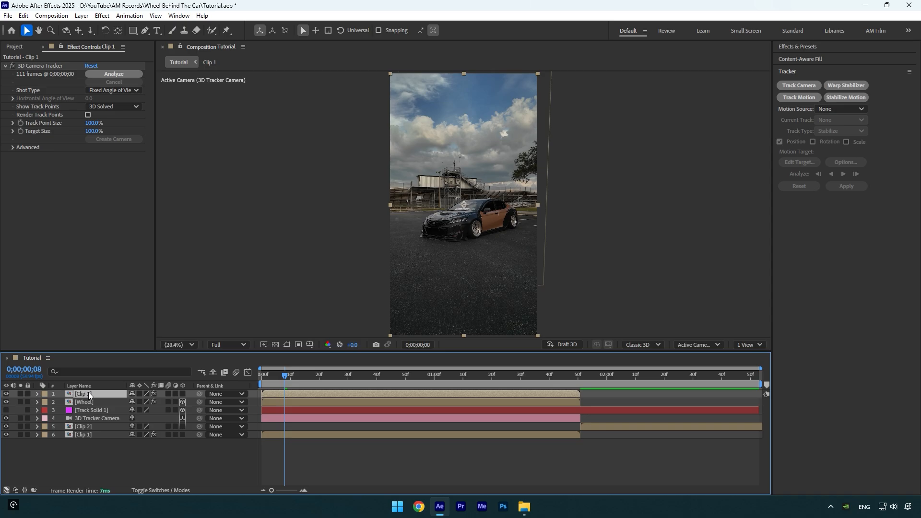
text(Car only)
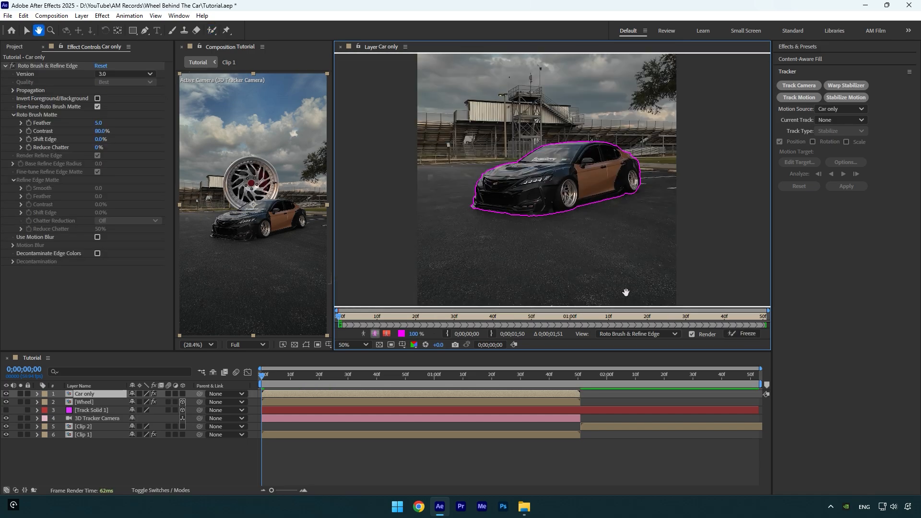
click(745, 334)
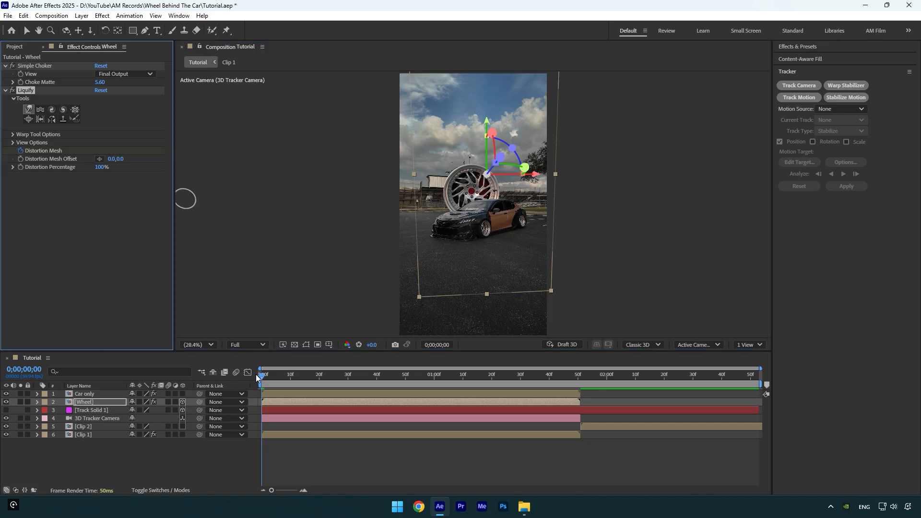
- At 1:50, warp the wheel spokes with Liquify and keyframe Distortion Percentage
click(578, 374)
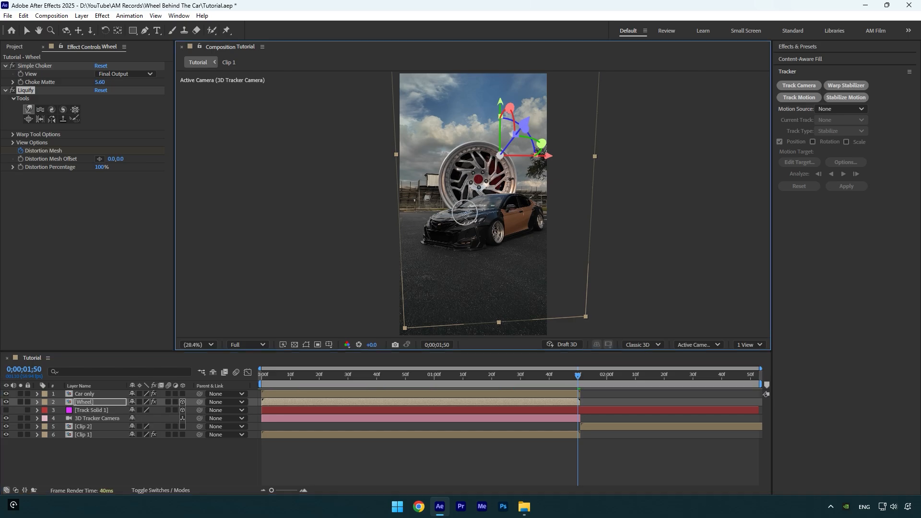
drag(464, 210, 502, 235)
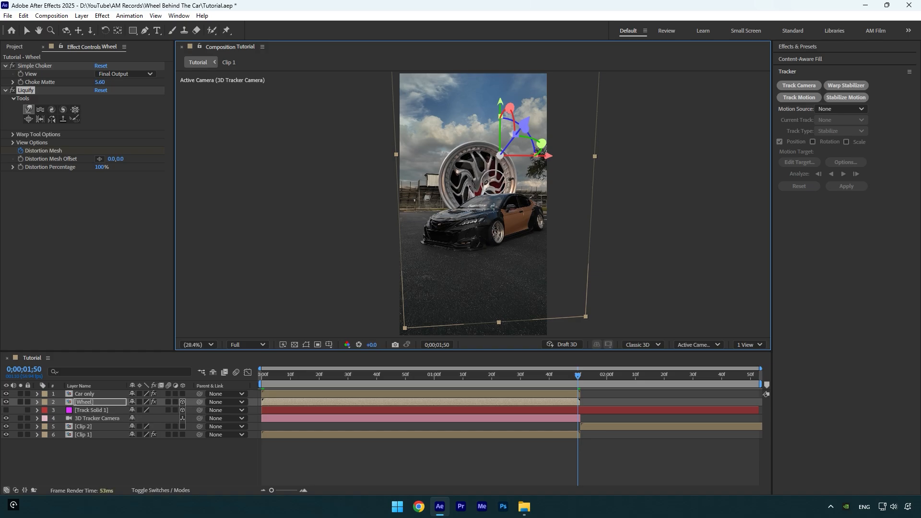
click(425, 374)
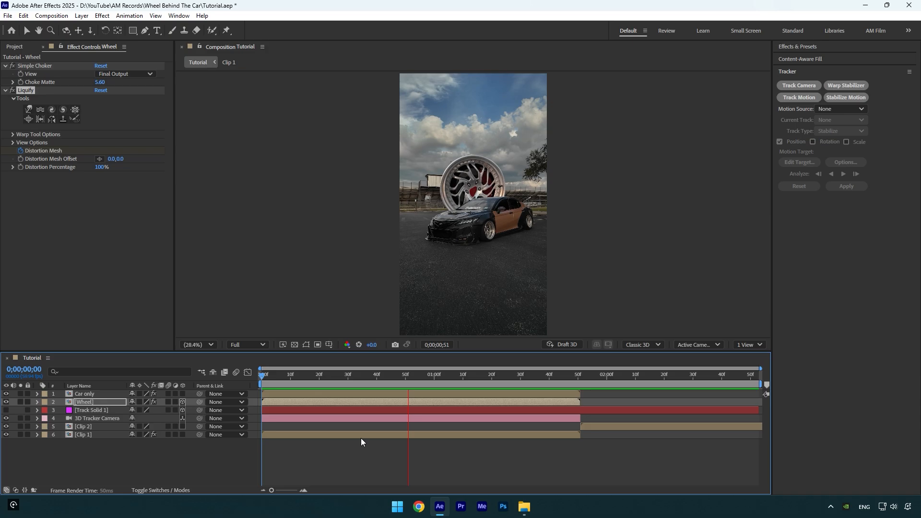
click(417, 374)
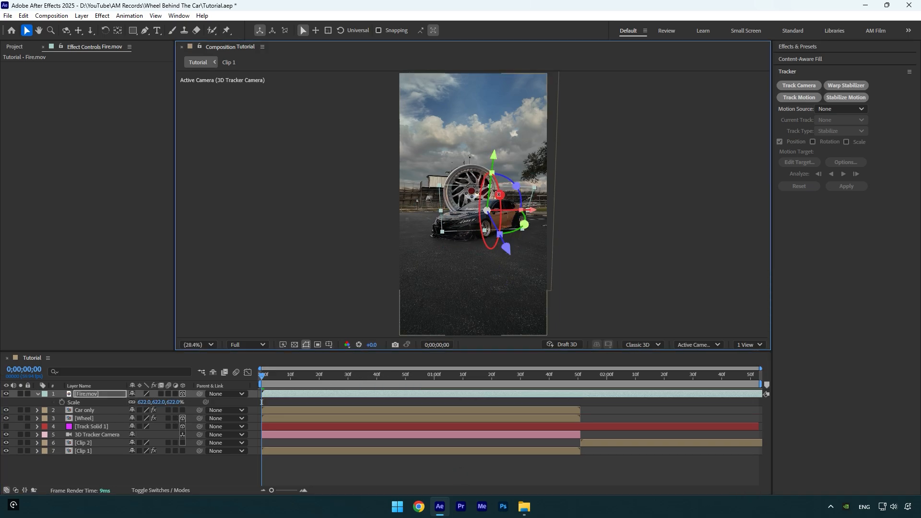
- Scale Fire.mov to 1134% and rotate it behind the wheel, then check the composite
click(359, 374)
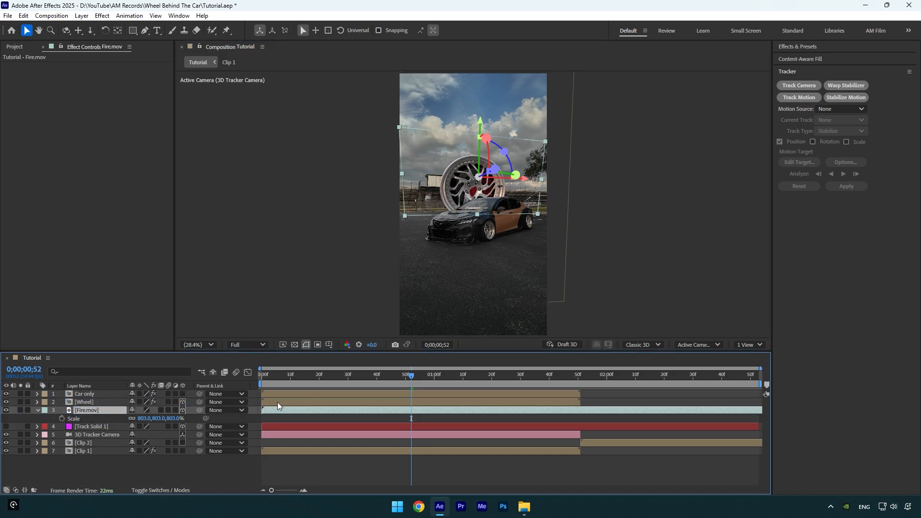
click(435, 375)
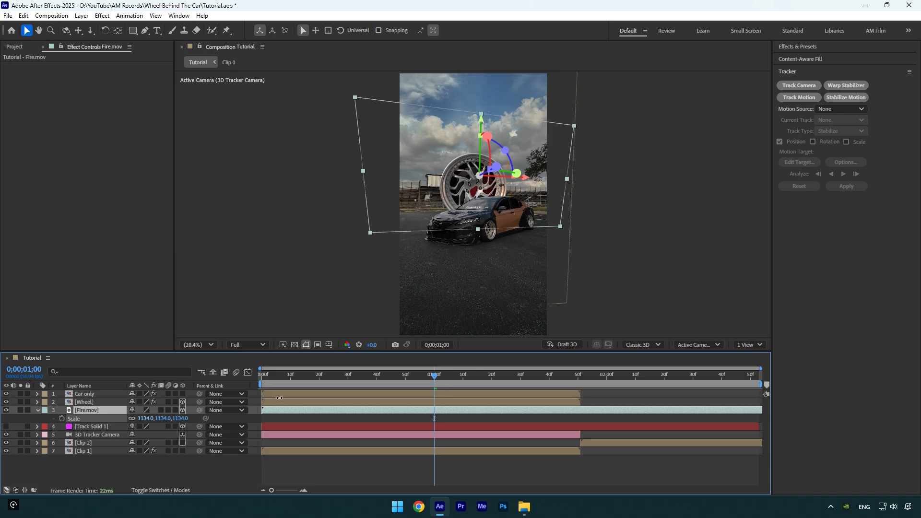
click(357, 374)
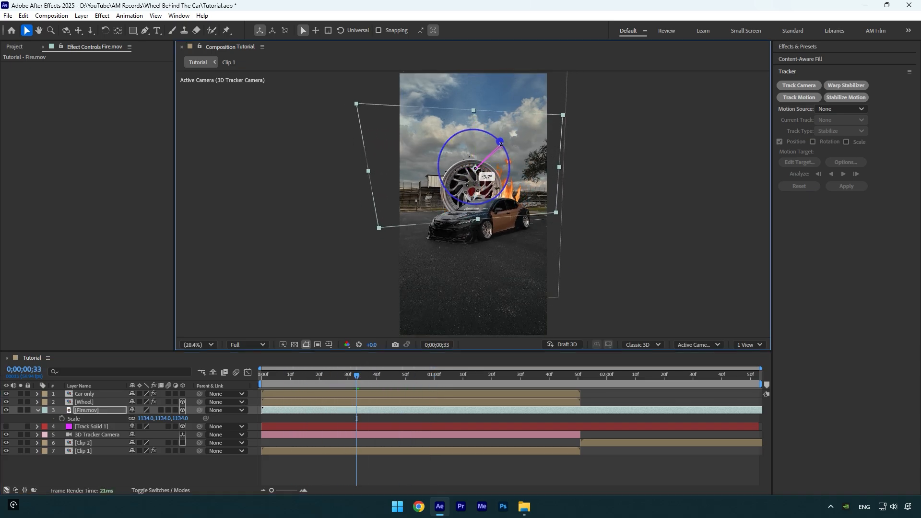
click(578, 374)
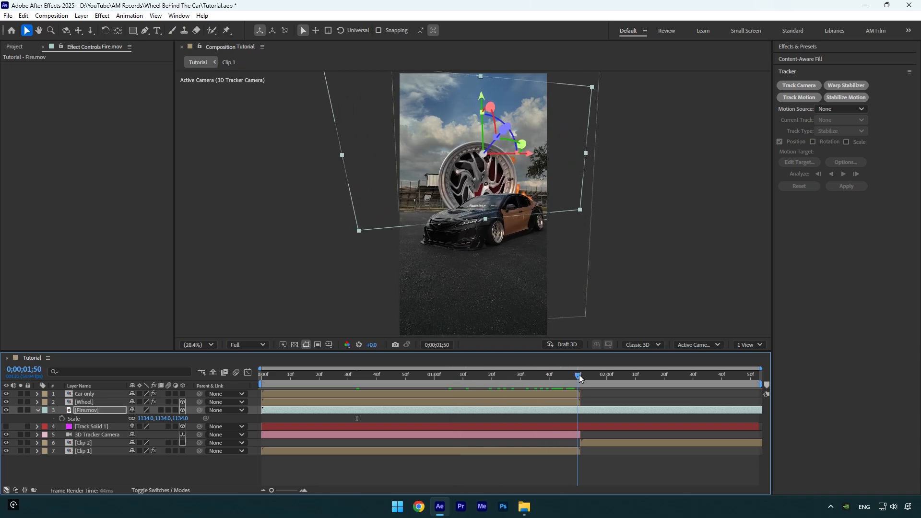